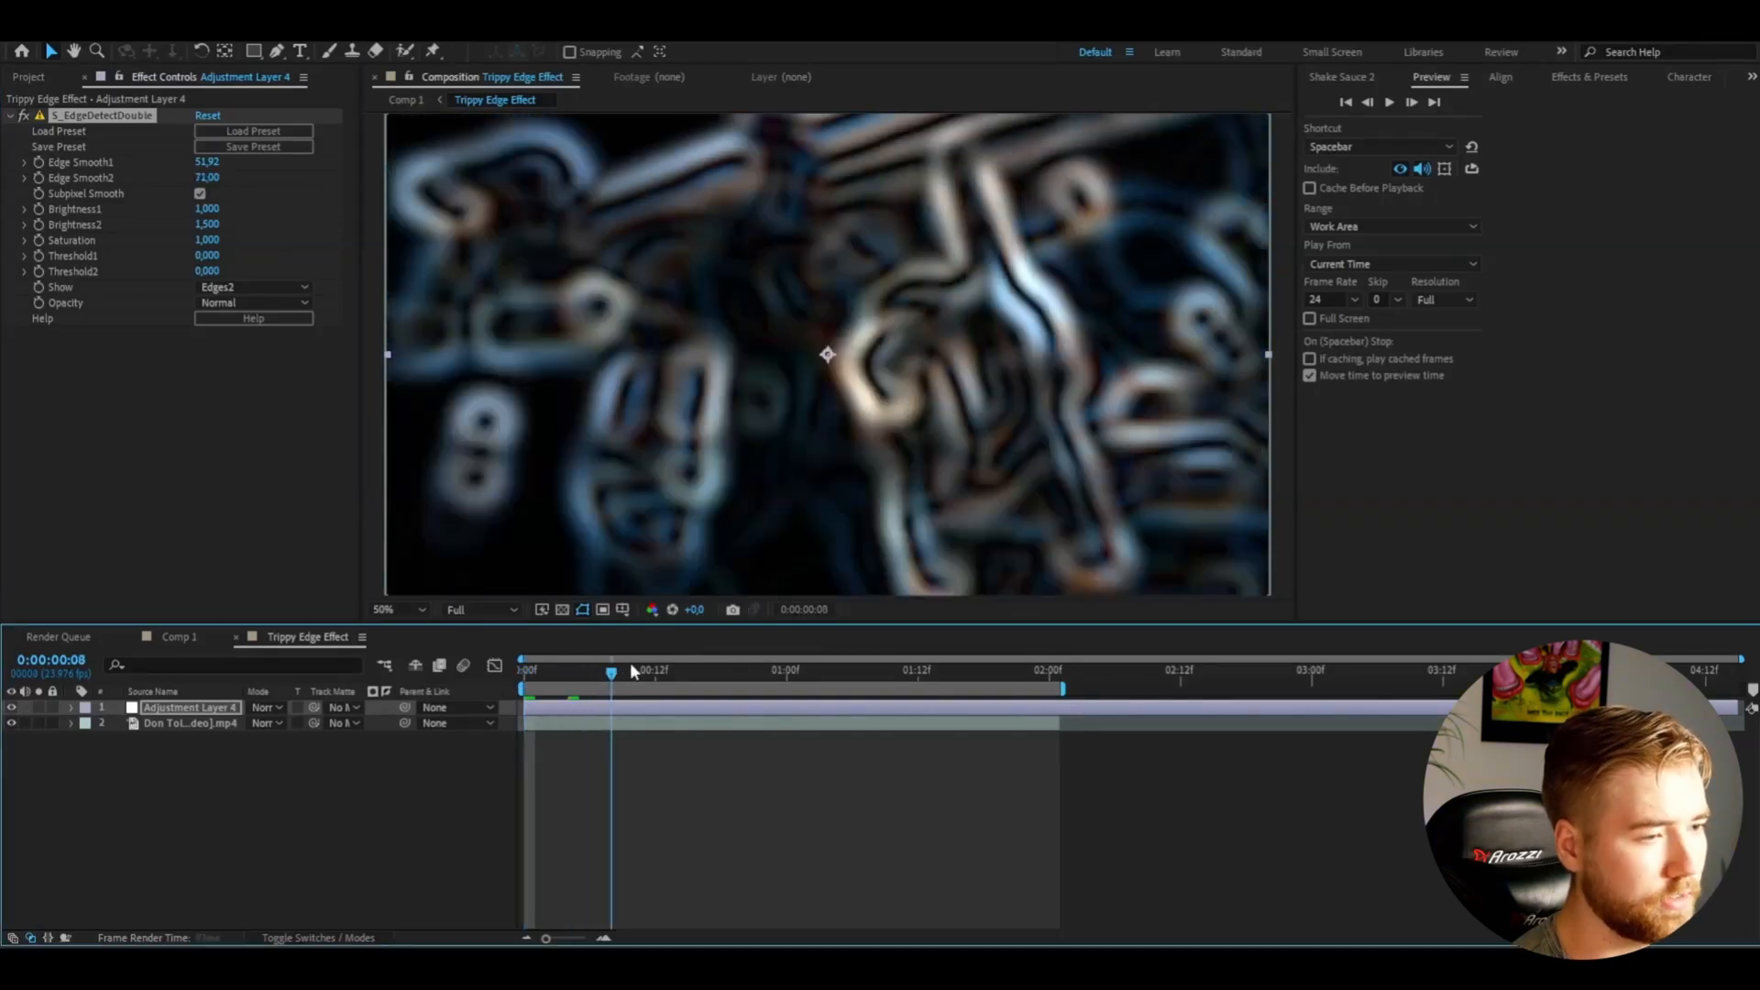
Step: Raise S_EdgeDetectDouble Saturation from 1.000 to 5.620 for vivid blue-and-orange edges
click(763, 671)
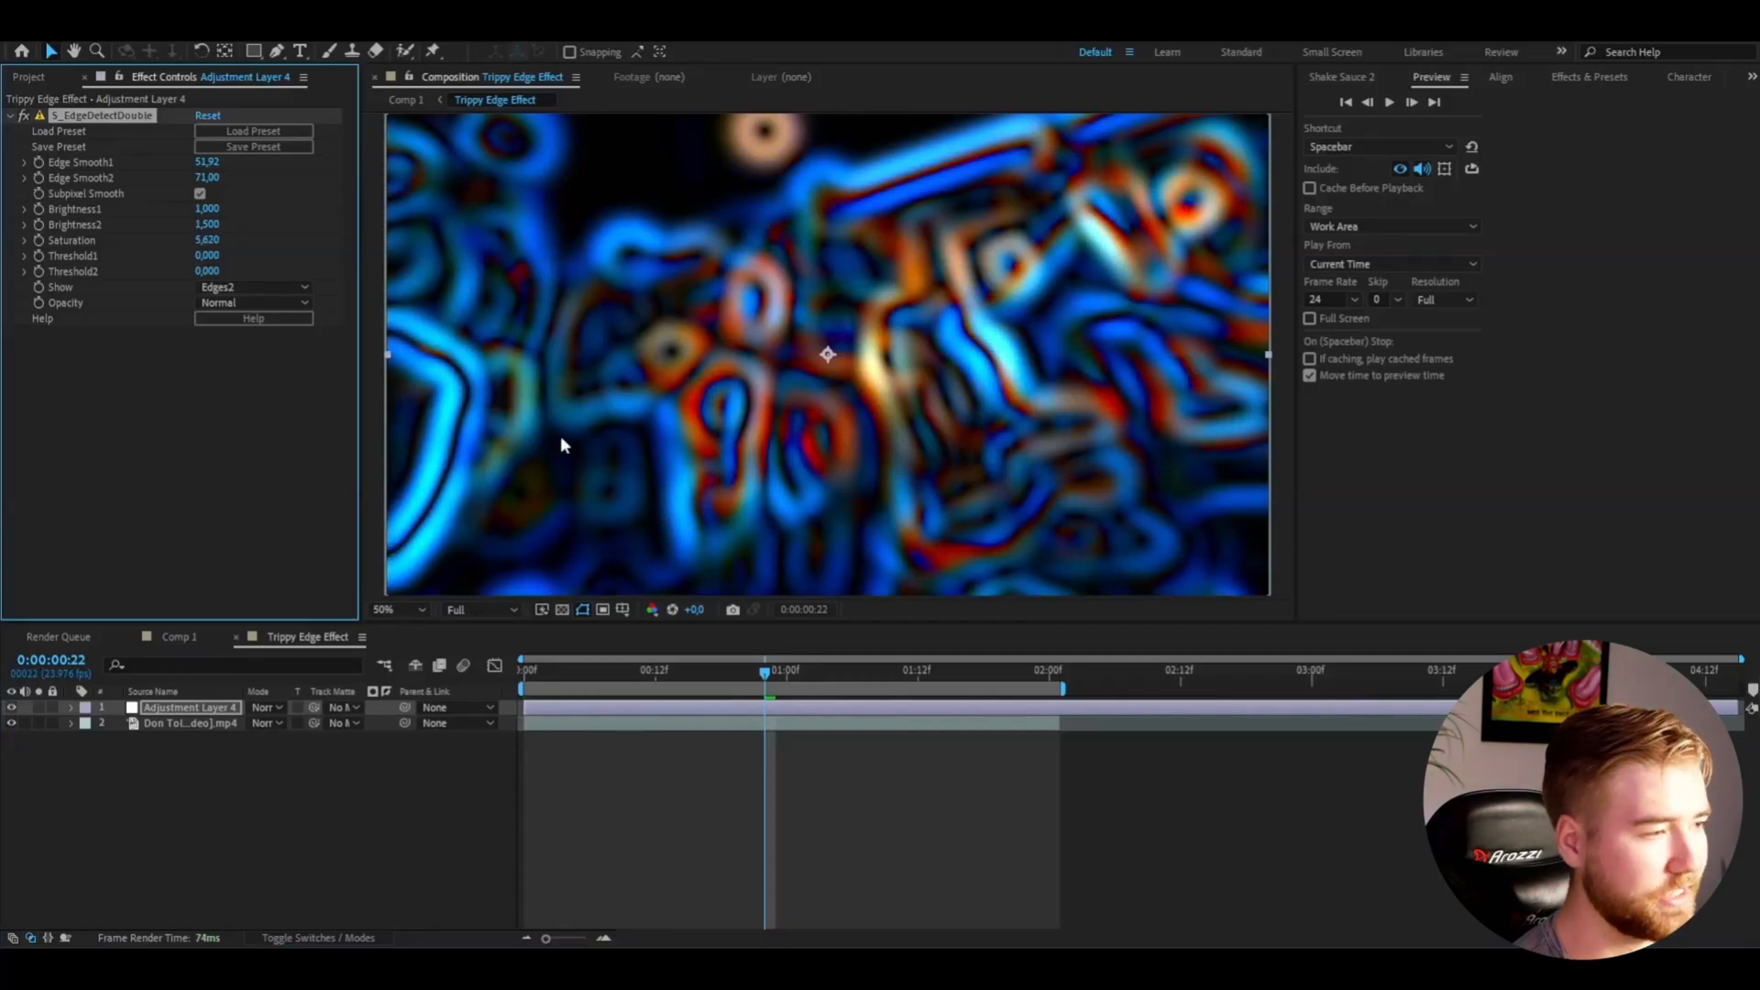
mouse_move(763, 593)
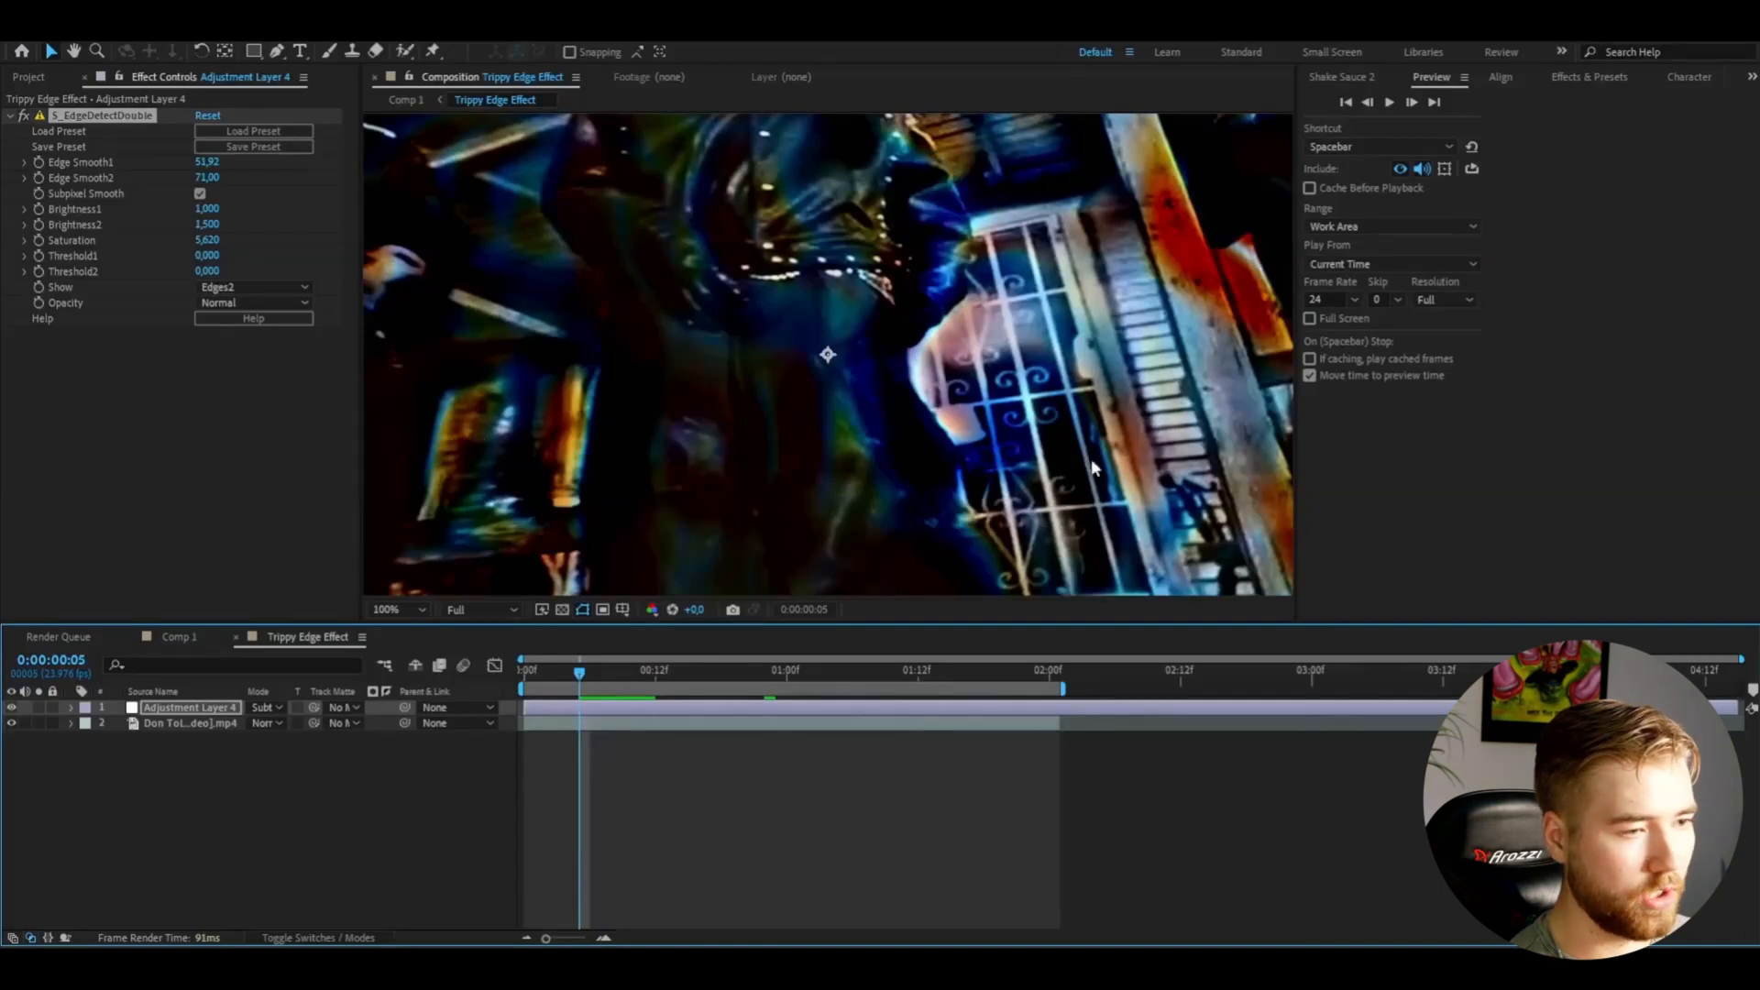
Step: Set Adjustment Layer 4's blending mode to Subtract so the footage shows through
click(381, 611)
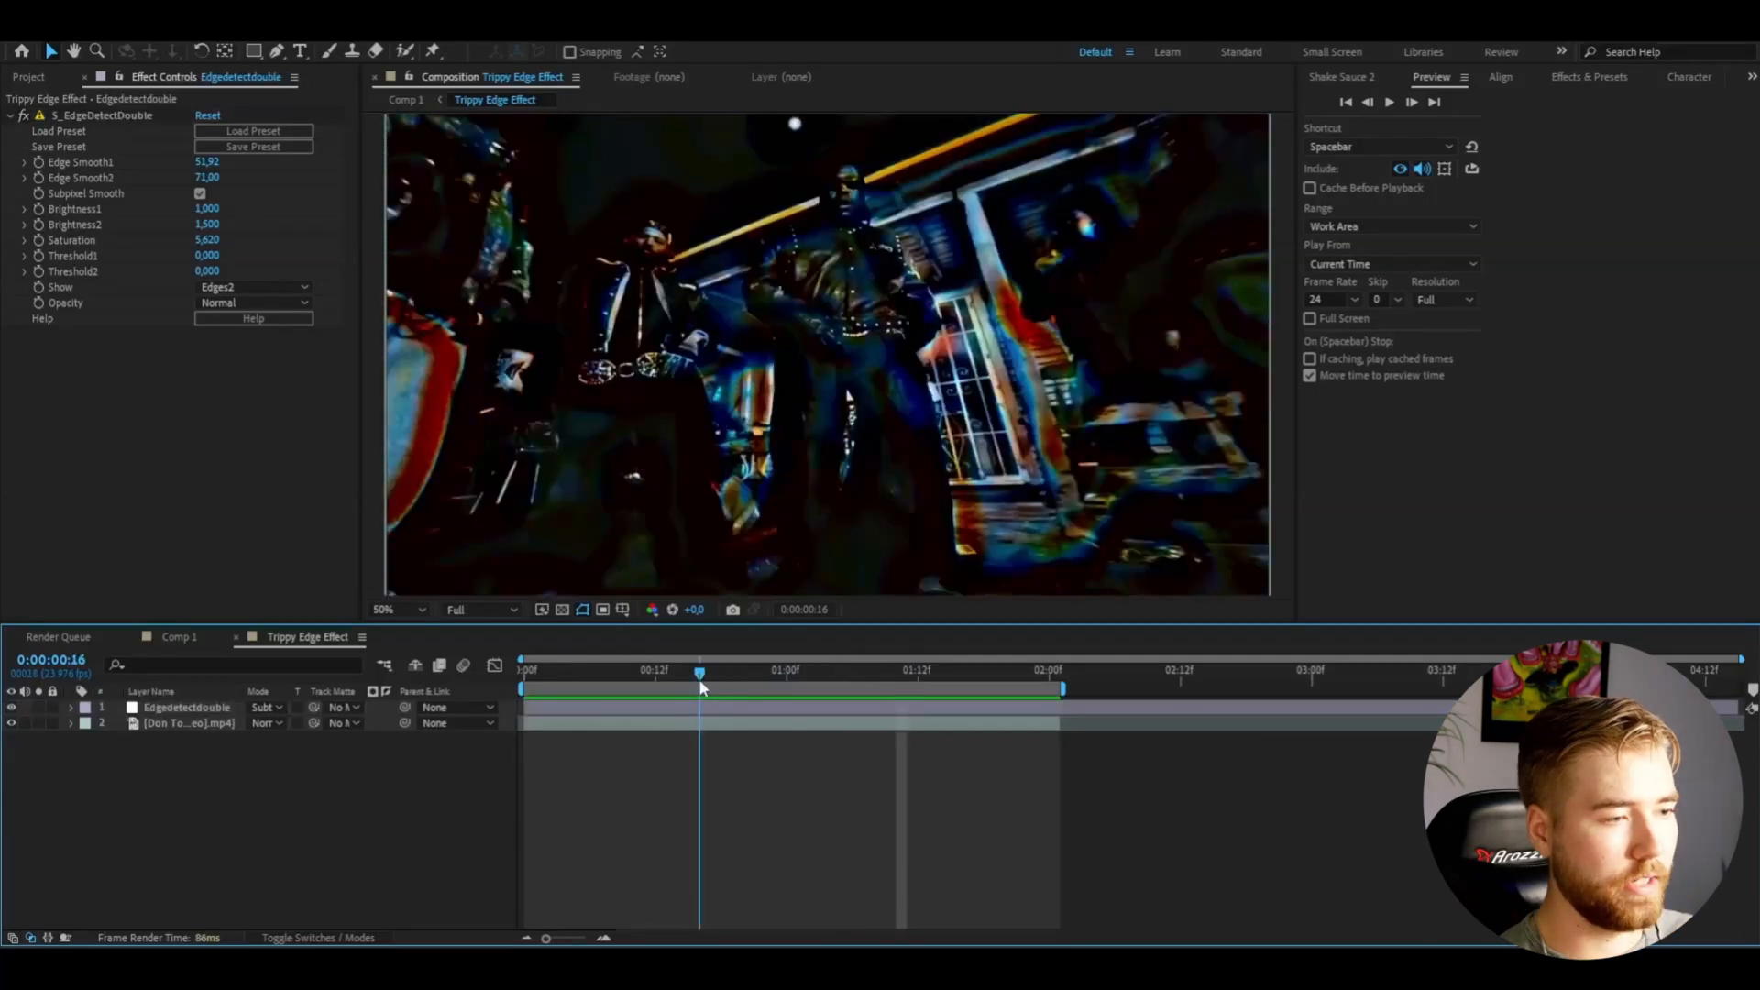
mouse_move(696, 680)
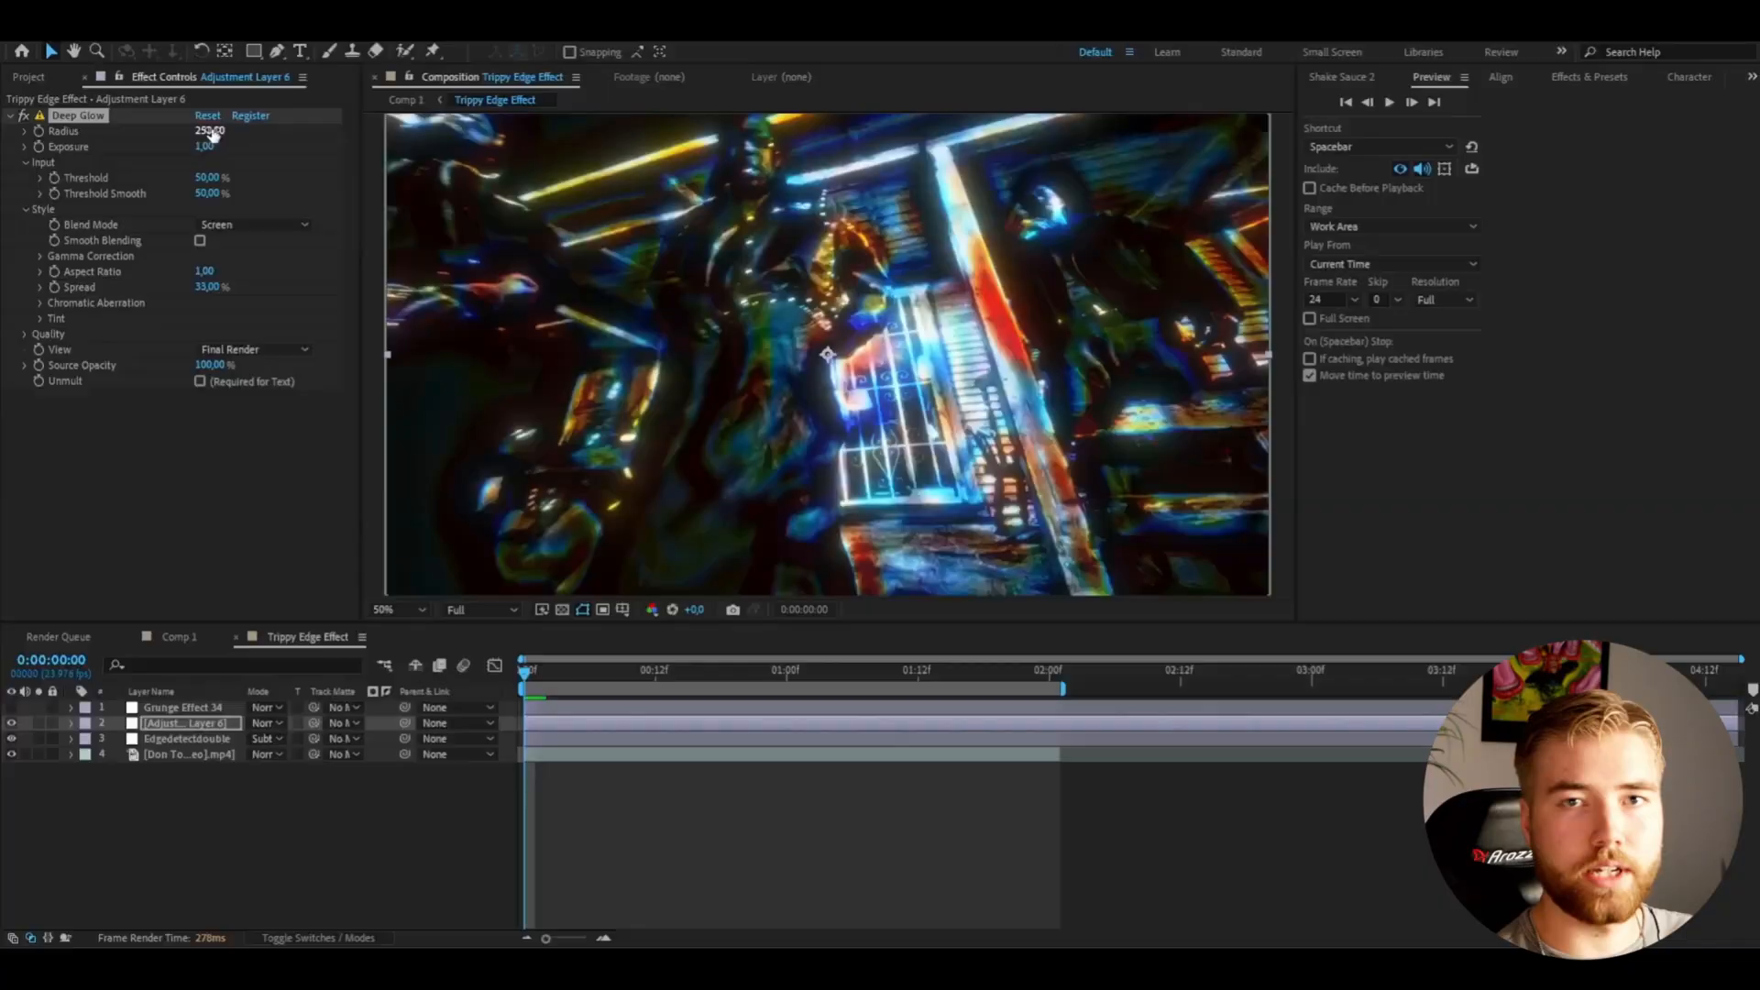
Step: Set the Deep Glow adjustment layer's Radius to 750
click(206, 132)
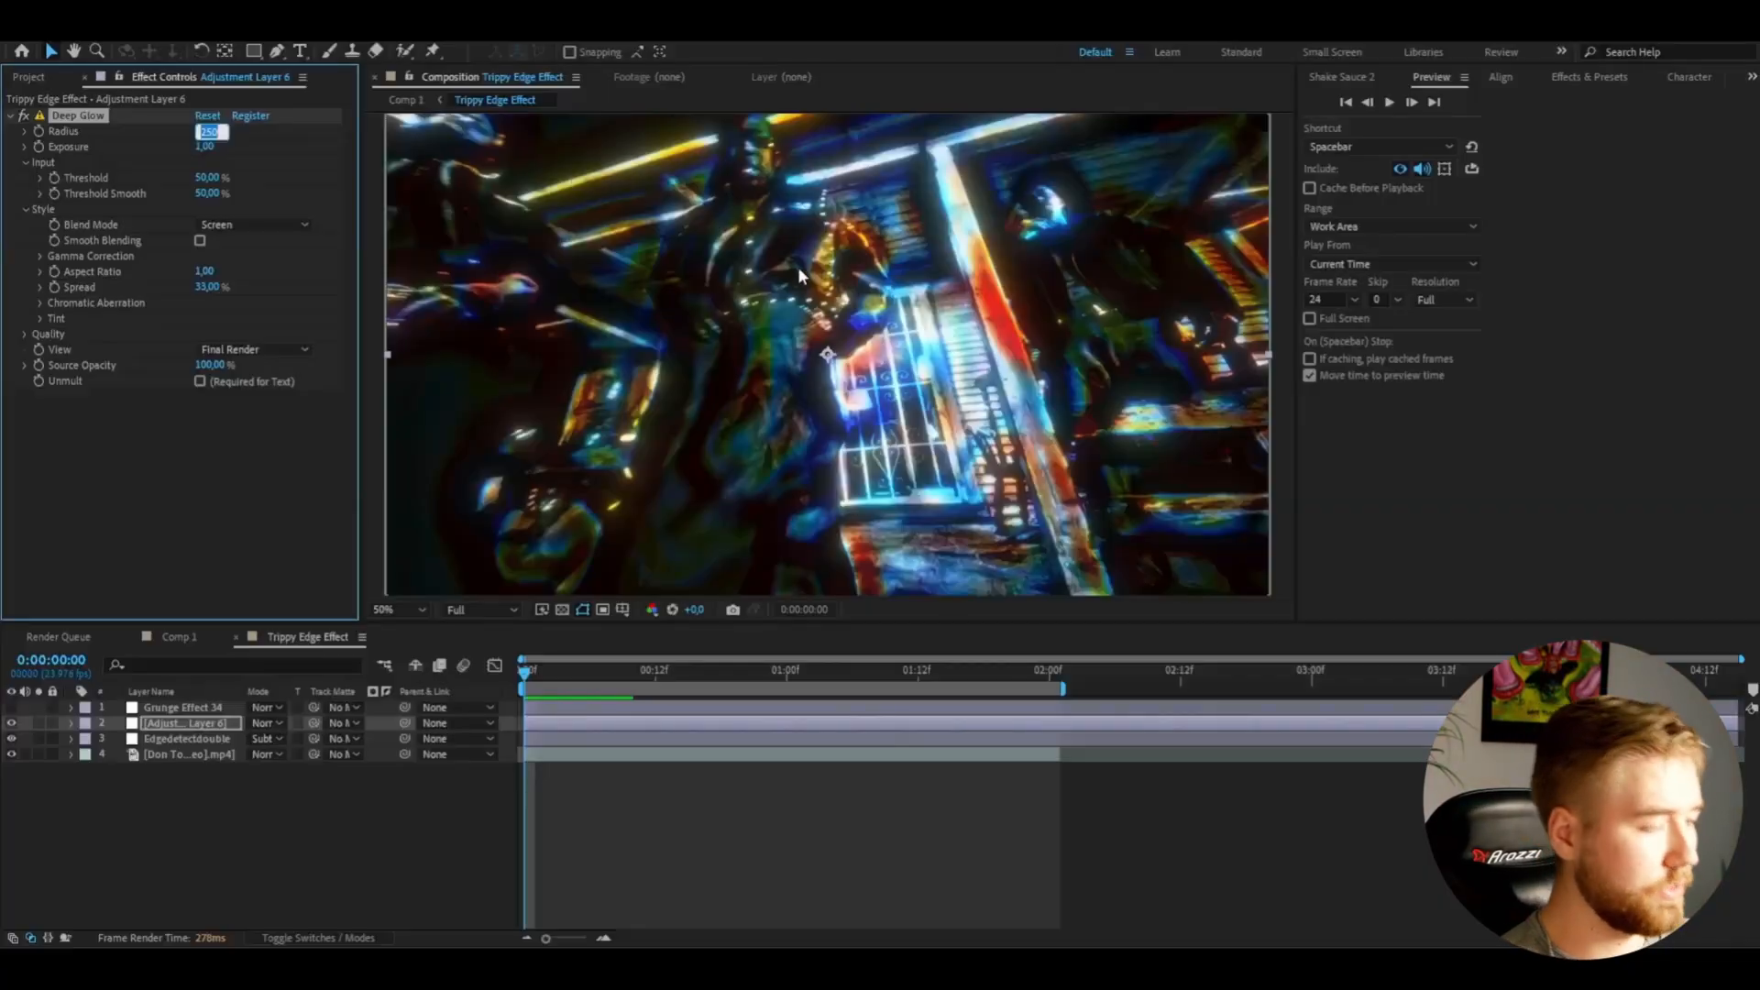
text(750)
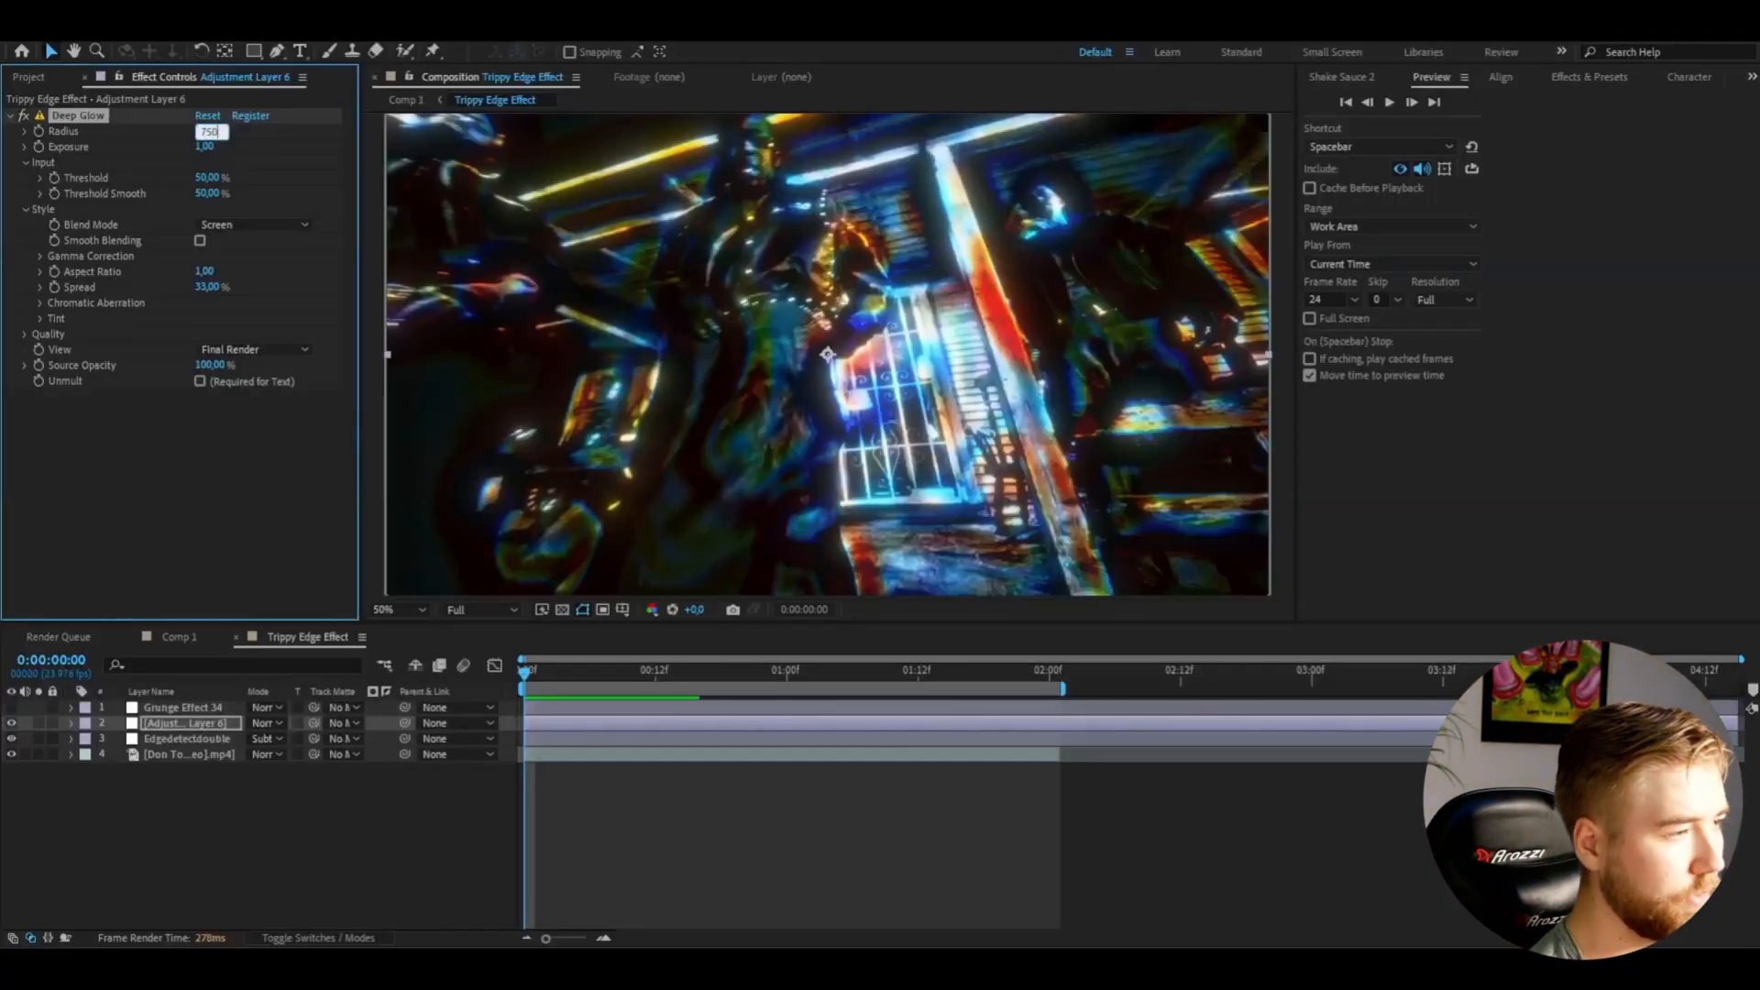